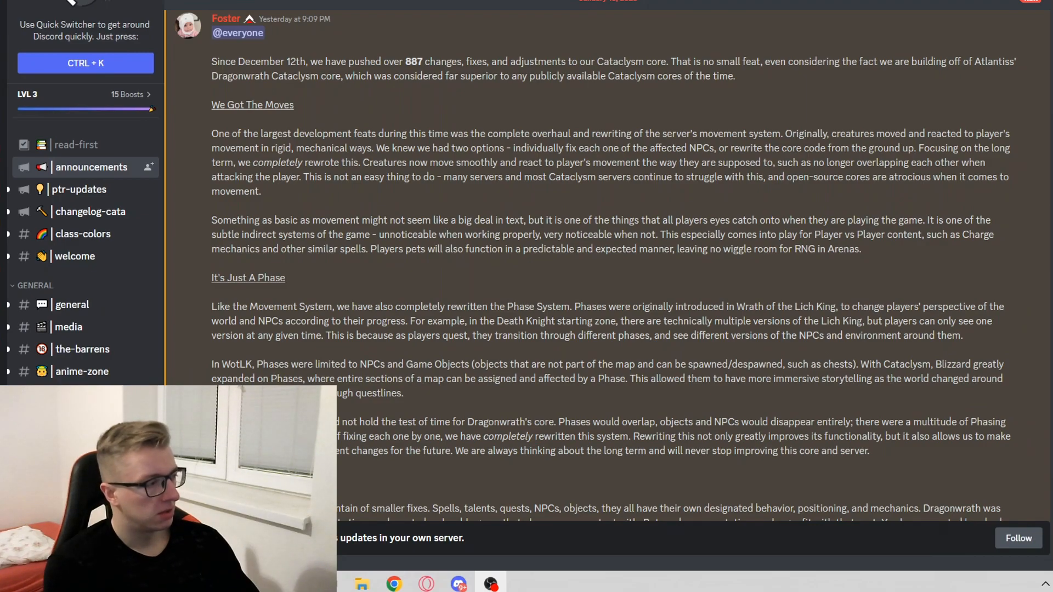
pyautogui.scroll(-3)
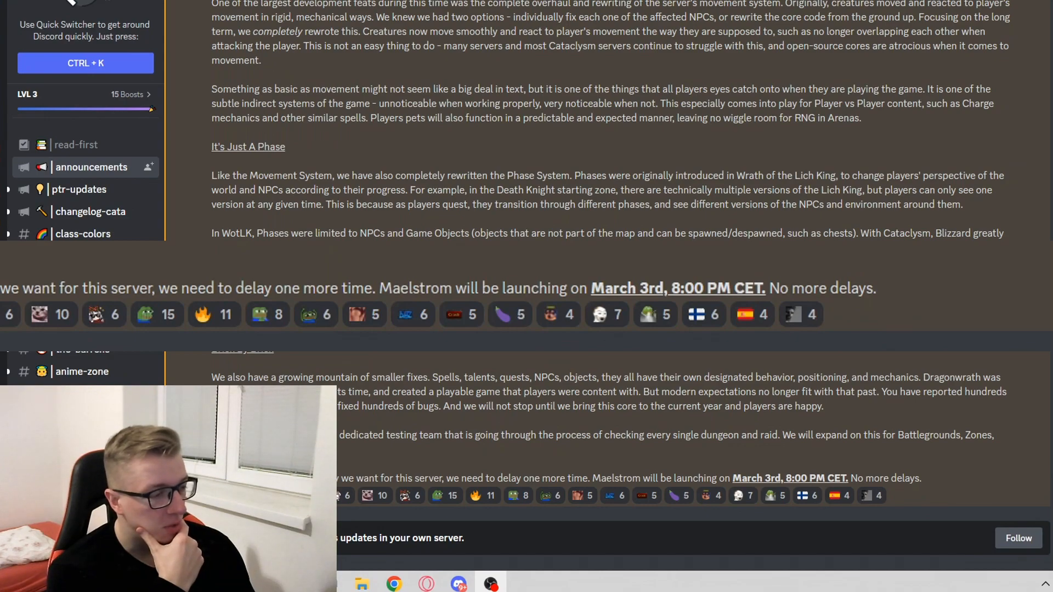
pyautogui.scroll(-3)
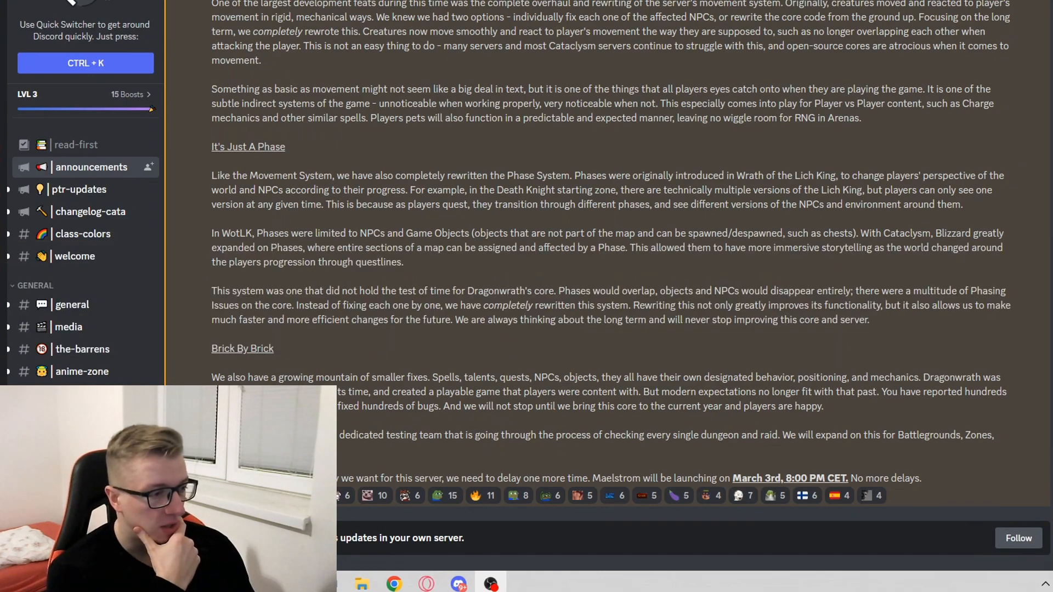